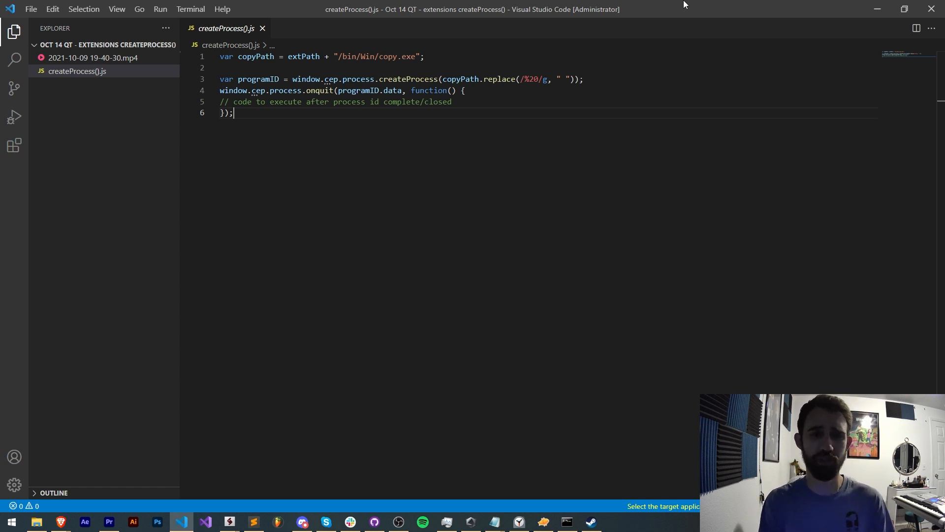
# - Show Discord's #nt-tutorials channel, then bring up the YouTube channel's Join membership dialog
pyautogui.press('ctrl+a')
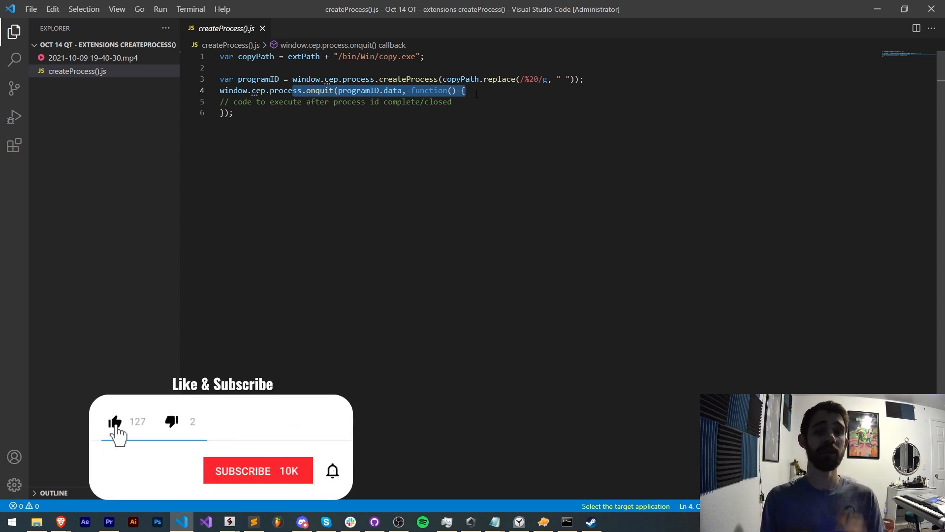
pyautogui.click(258, 470)
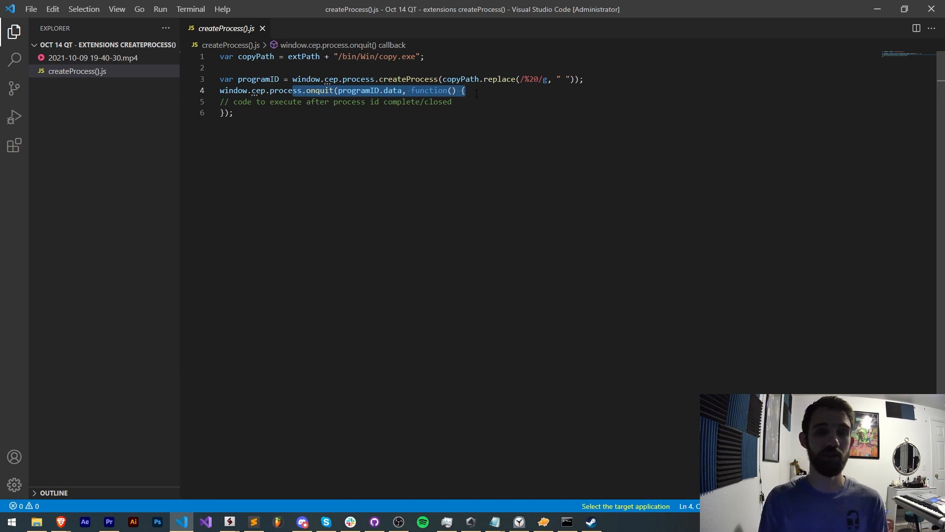
pyautogui.moveTo(433, 143)
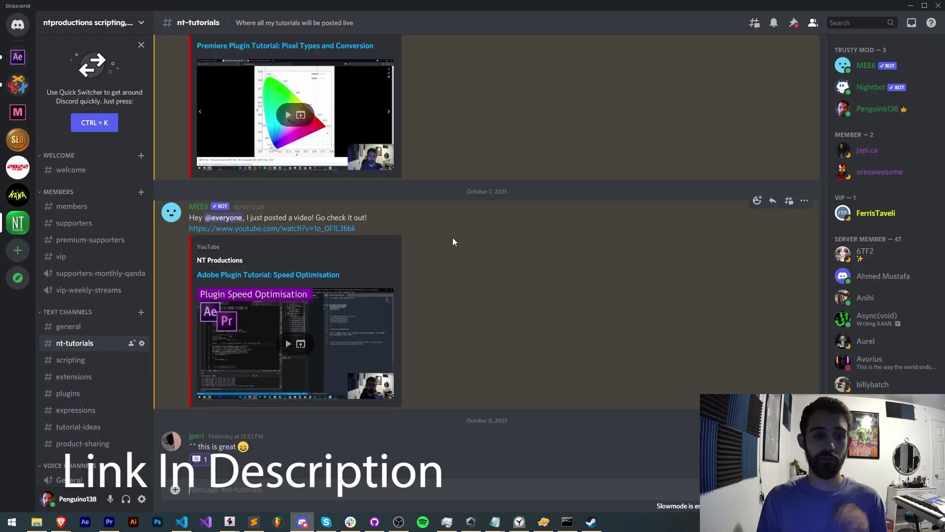
pyautogui.click(71, 360)
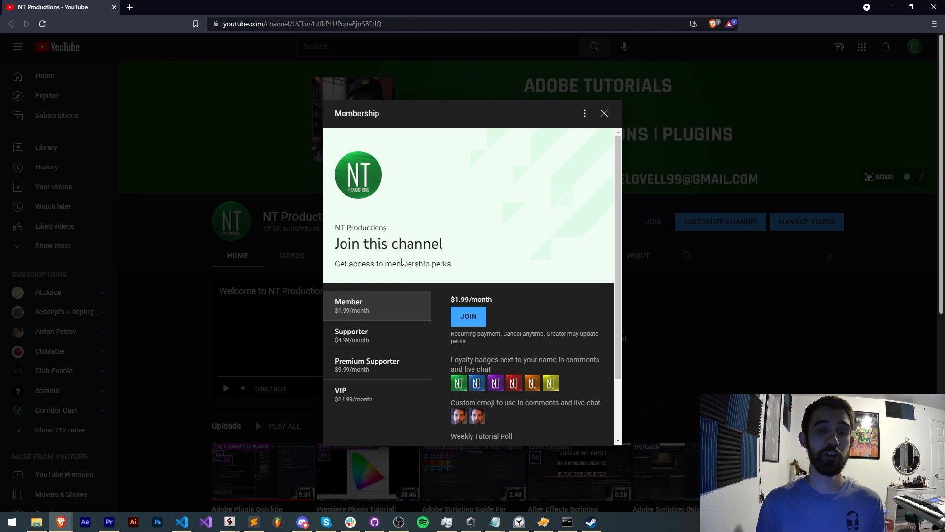
pyautogui.click(360, 394)
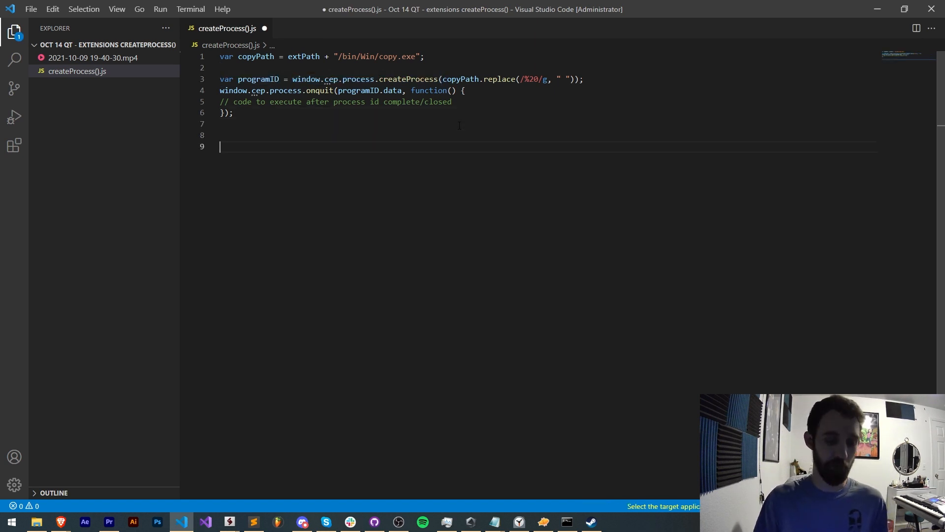
# - Add a '/////////' divider and a bare window.cep.process.createProcess(); call on line 13
pyautogui.write('/////////')
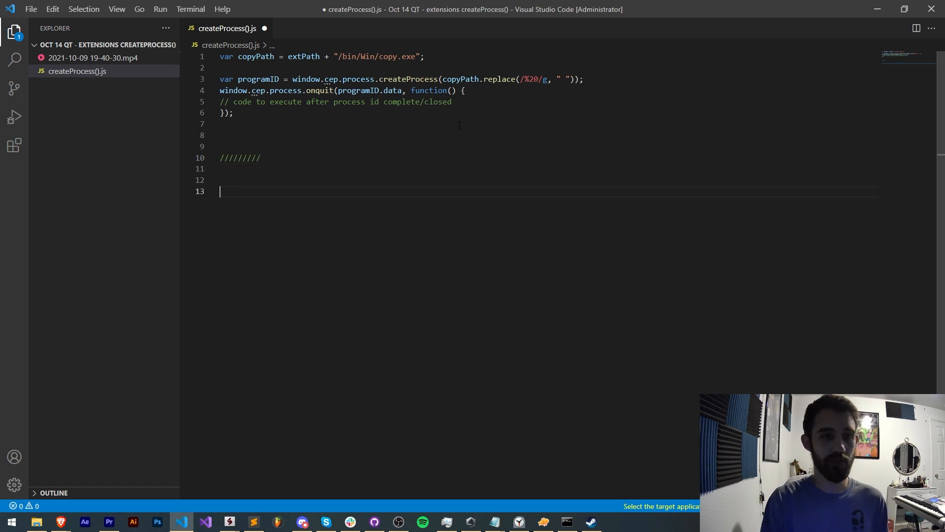
pyautogui.write('window.cep.process.createProcess();')
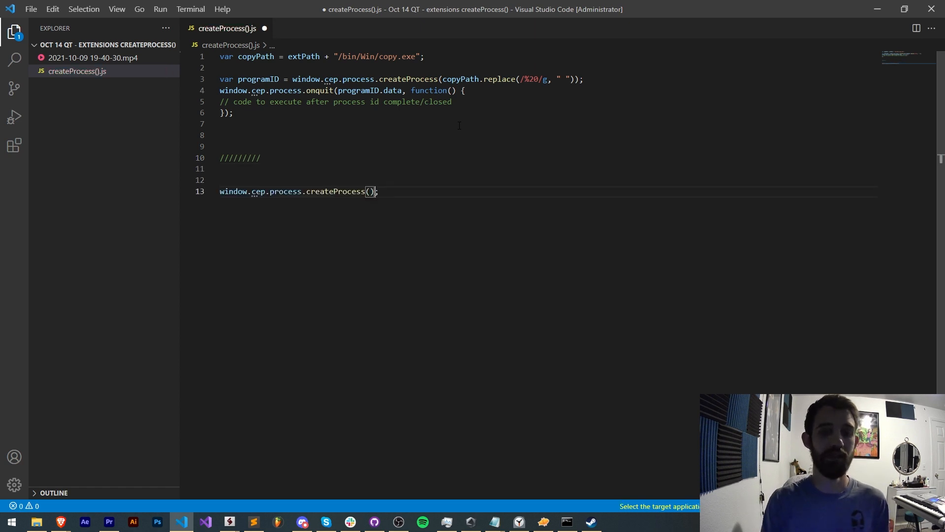
pyautogui.doubleClick(334, 191)
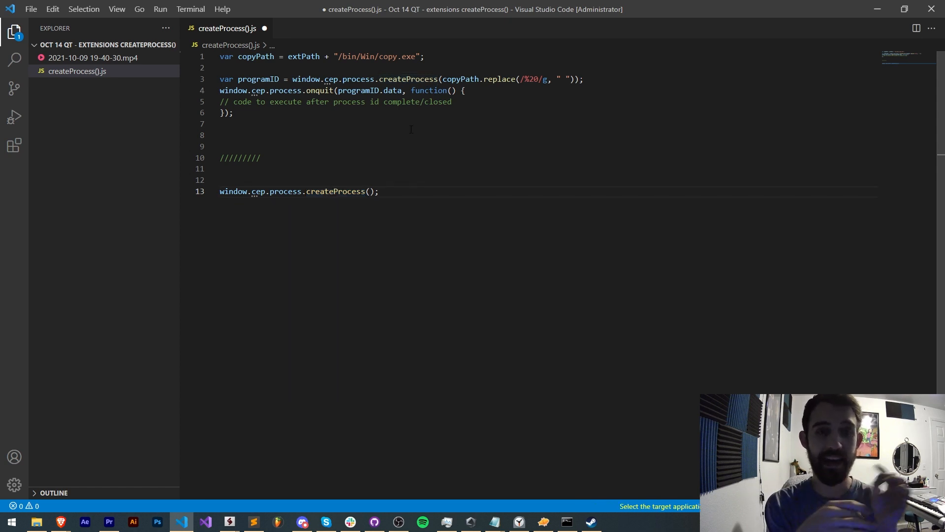
pyautogui.click(447, 522)
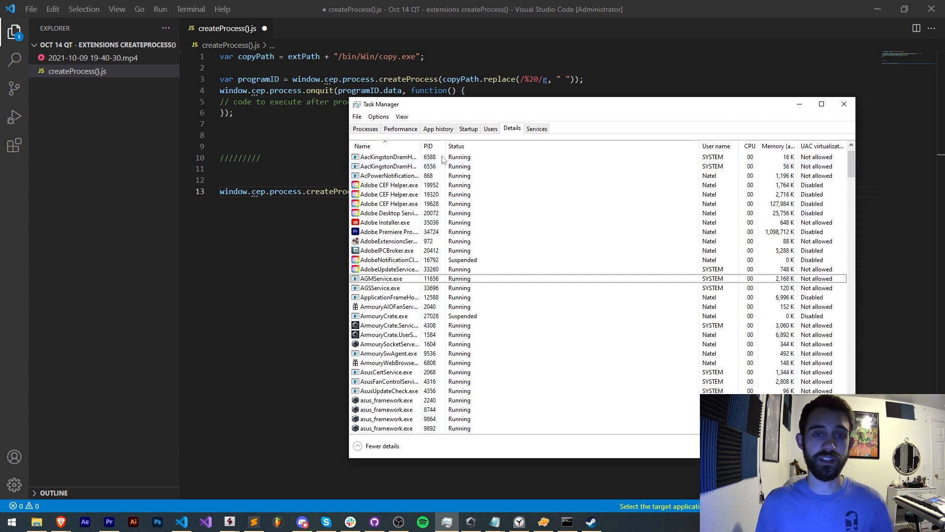
pyautogui.moveTo(384, 103); pyautogui.dragTo(295, 130)
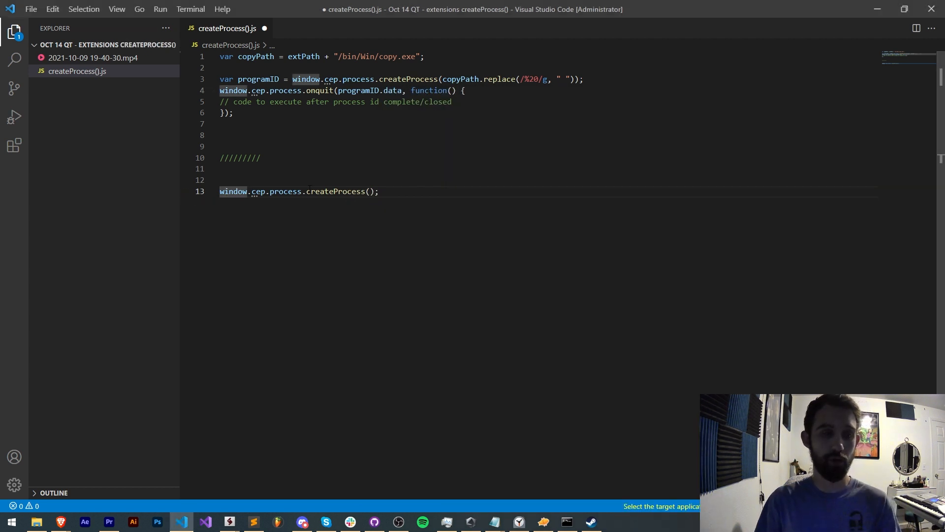
# - Prefix the new createProcess call with 'var test = ' to store its result
pyautogui.write('var')
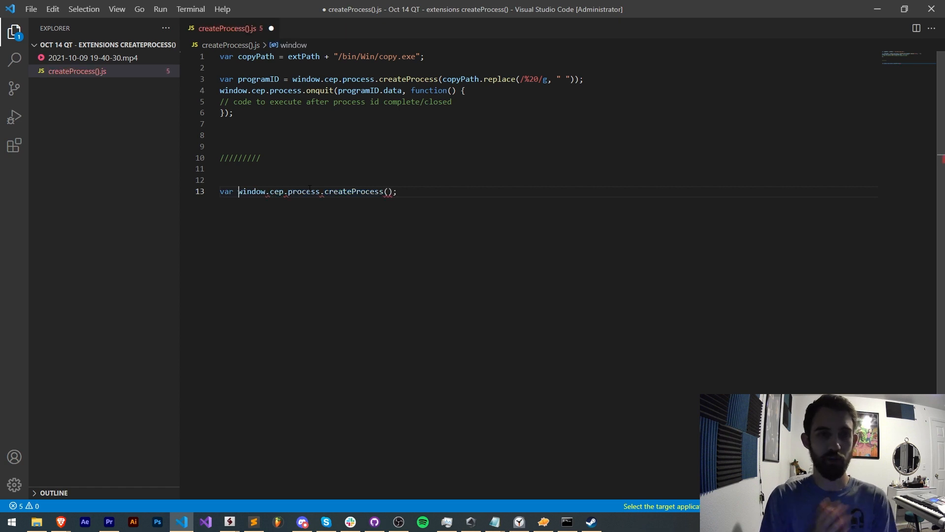
pyautogui.write('tes')
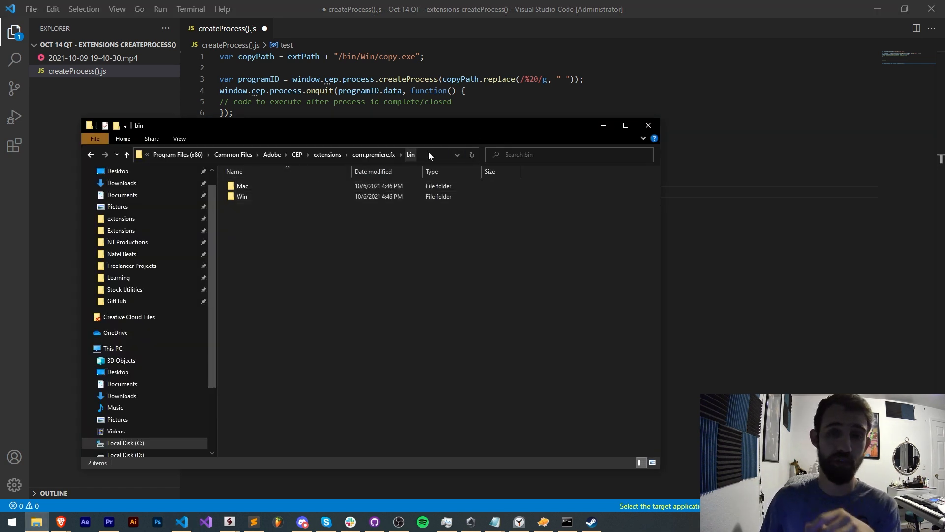
# - Locate copy.exe inside the extension's bin\Win folder in File Explorer, then return to the code
pyautogui.doubleClick(242, 195)
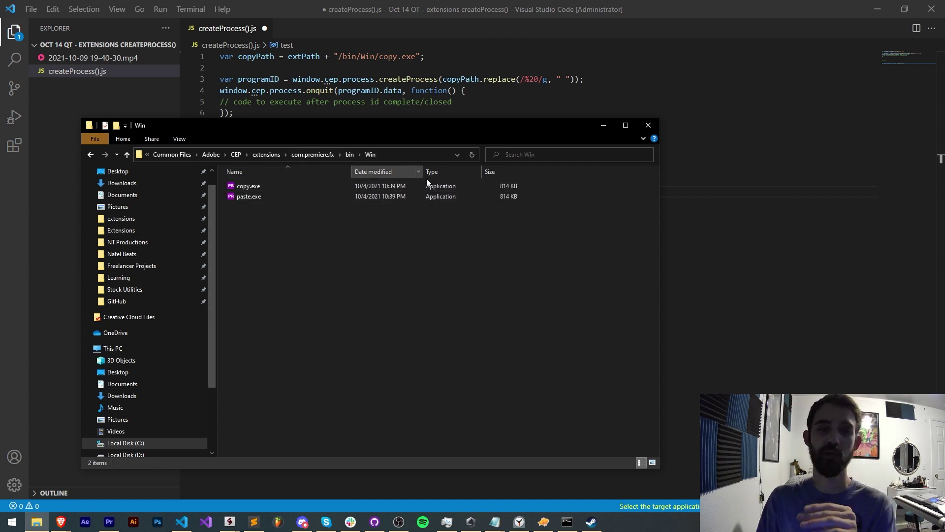
pyautogui.moveTo(490, 183)
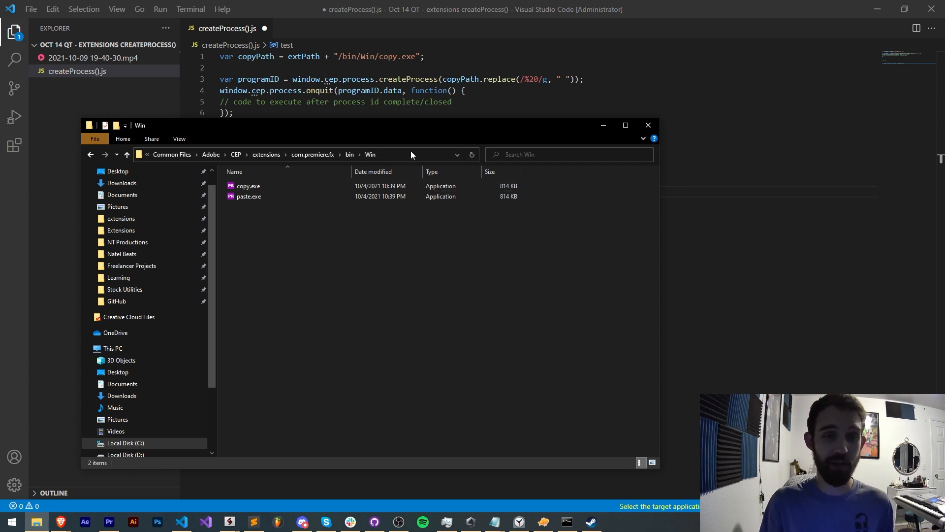
pyautogui.click(248, 185)
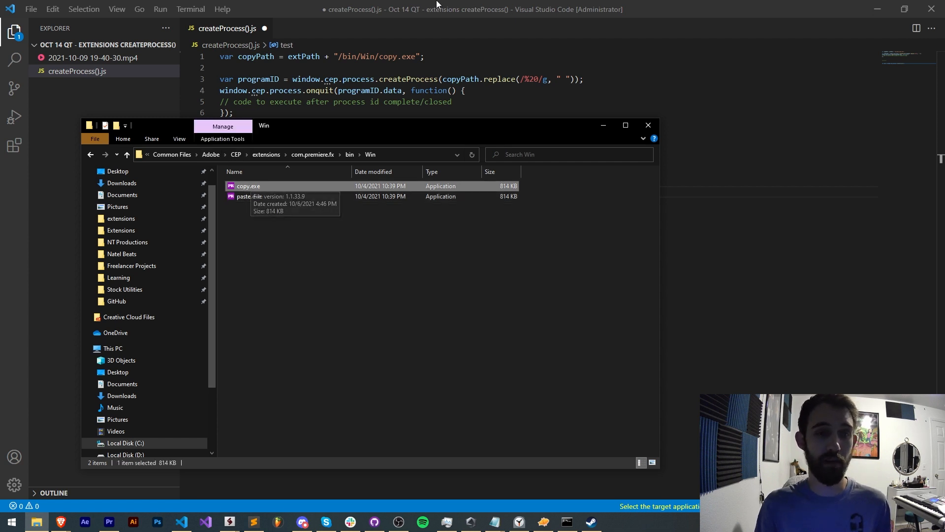
pyautogui.click(648, 125)
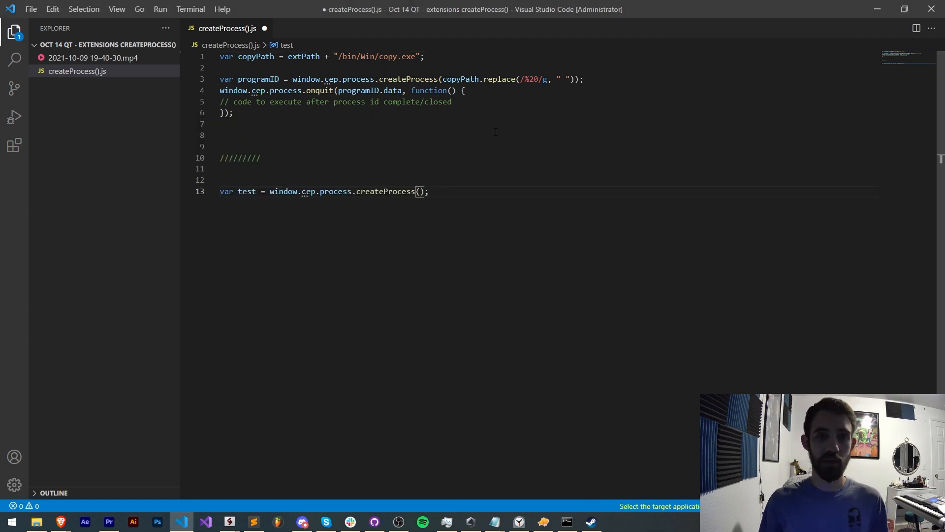
# - Pass the com.premiere.fx bin/Win folder path plus /copy.exe, with forward slashes, into createProcess
pyautogui.write('"C:\\Program Files (x86)\\Common Files\\Adobe\\CEP\\extensions\\com.premiere.fx\\bin\\Win"')
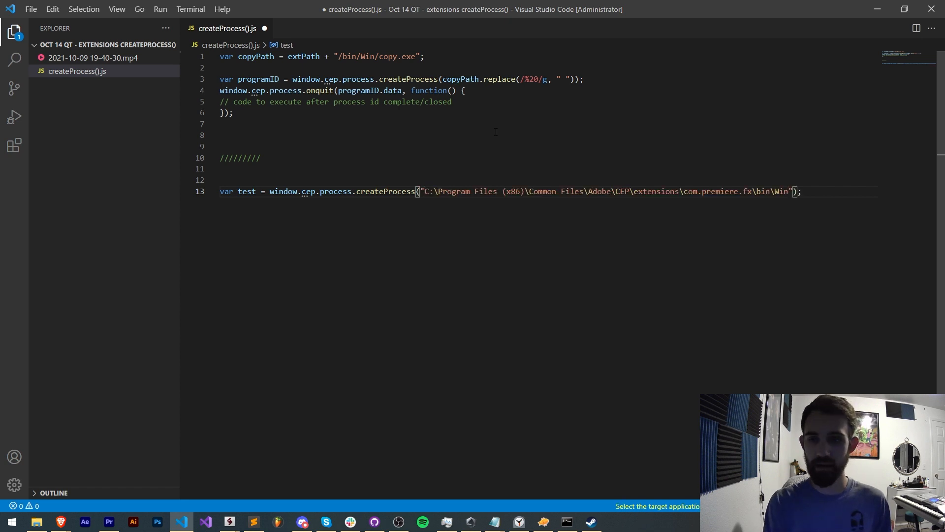
pyautogui.write('/')
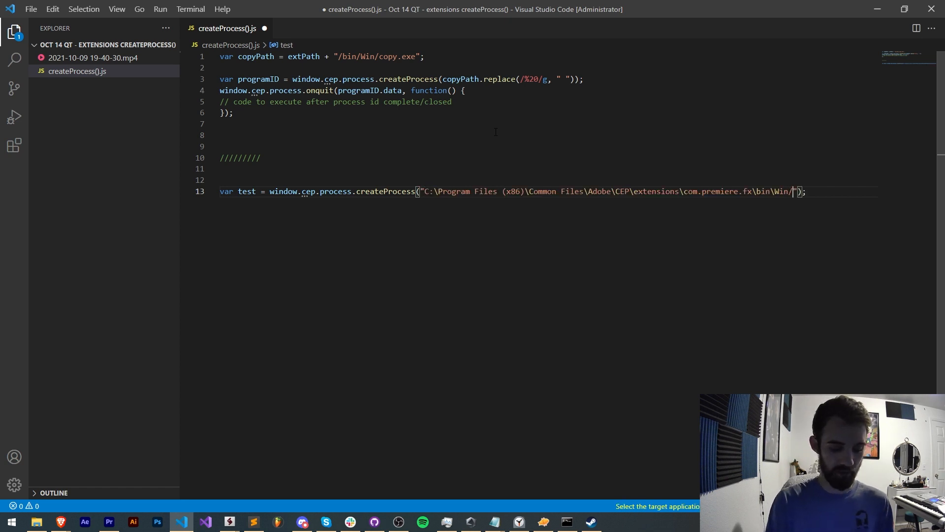
pyautogui.write('copy.exe')
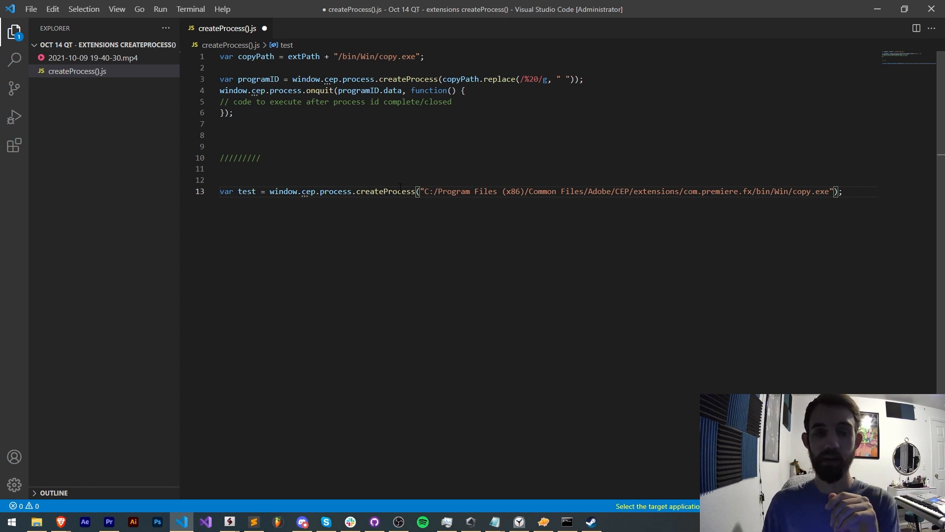
pyautogui.moveTo(423, 191); pyautogui.dragTo(831, 191)
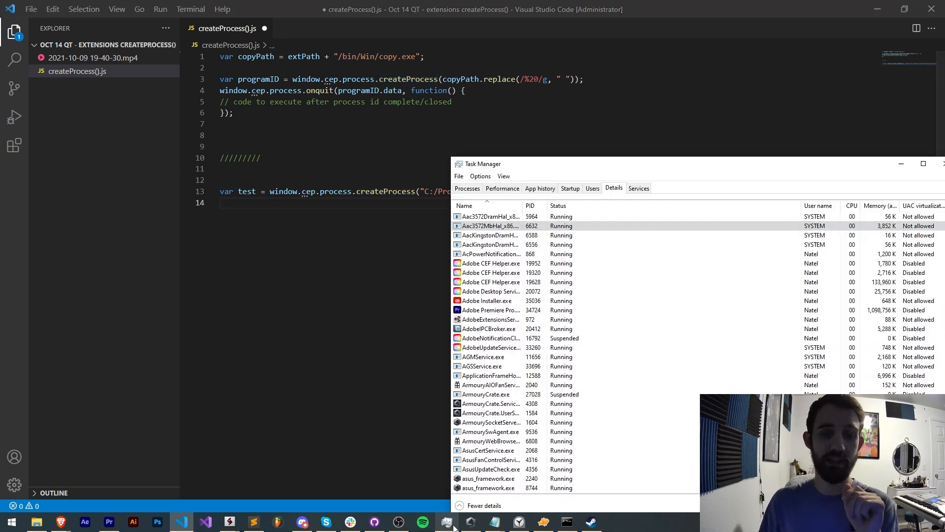
# - View Task Manager's Details list with each process's PID column
pyautogui.click(489, 215)
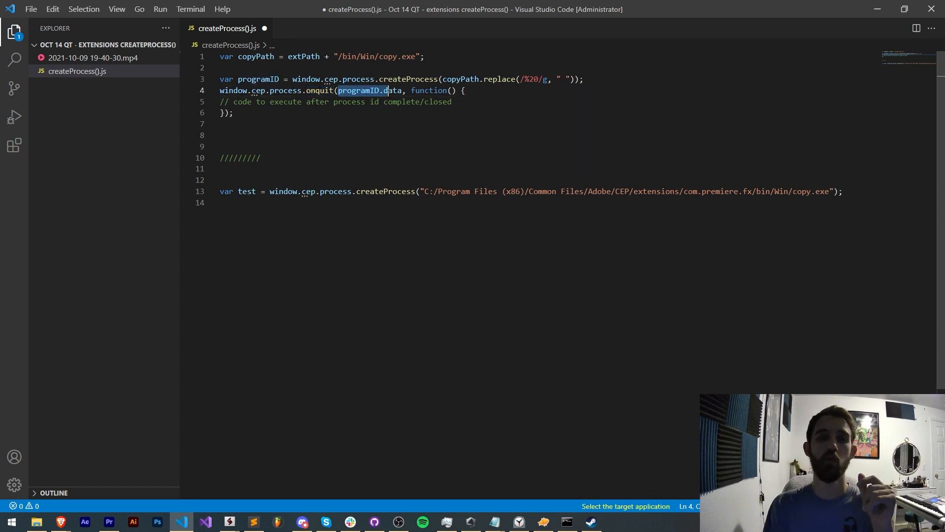
pyautogui.moveTo(342, 89)
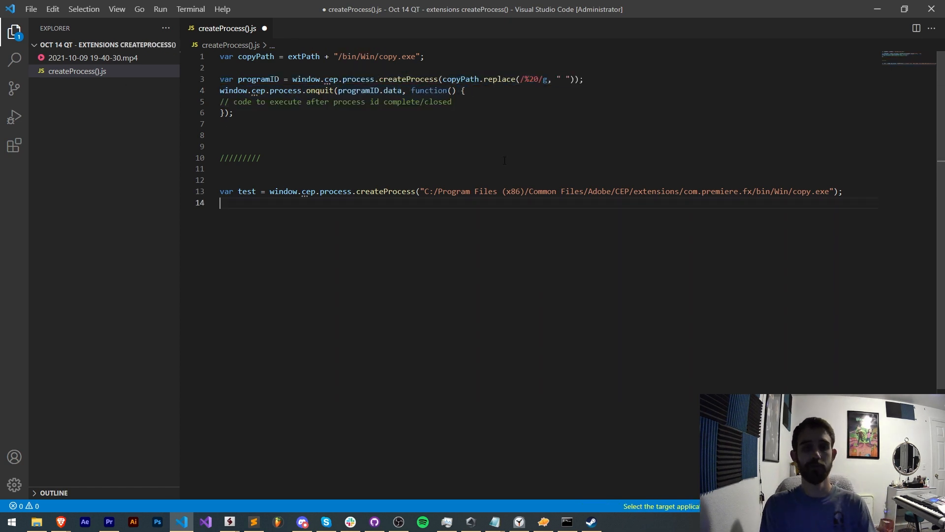
# - Start a window.cep.process.onquit call below the test variable with a placeholder first argument
pyautogui.press('Enter')
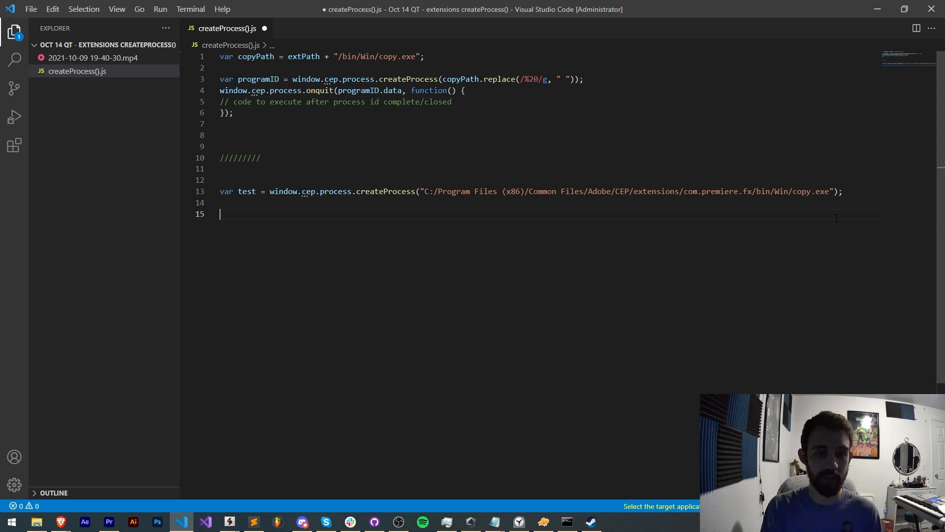
pyautogui.write('window.cep.process.o')
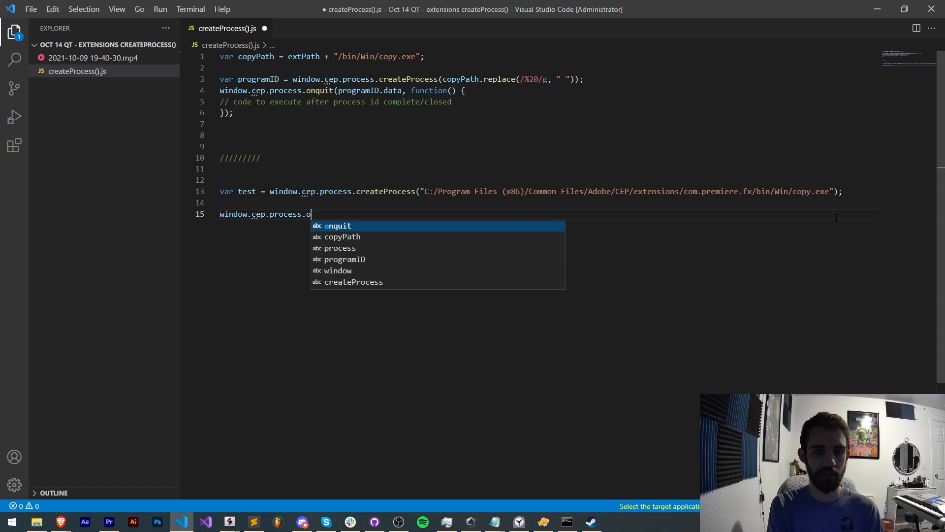
pyautogui.press('Tab')
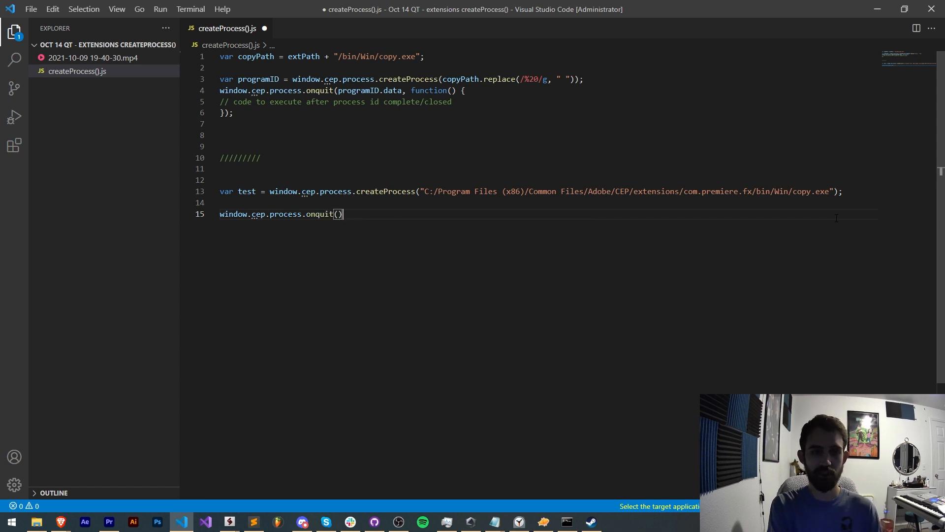
pyautogui.press('Backspace')
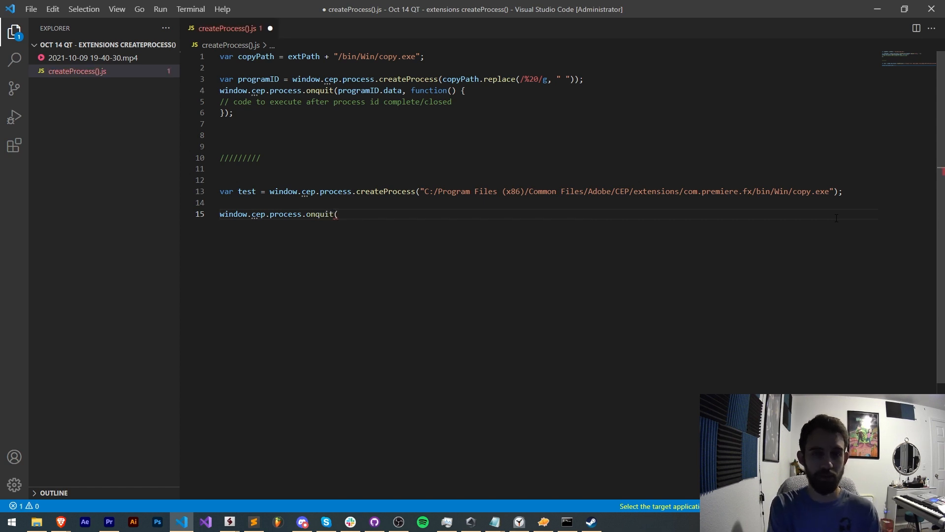
pyautogui.write('asdf,')
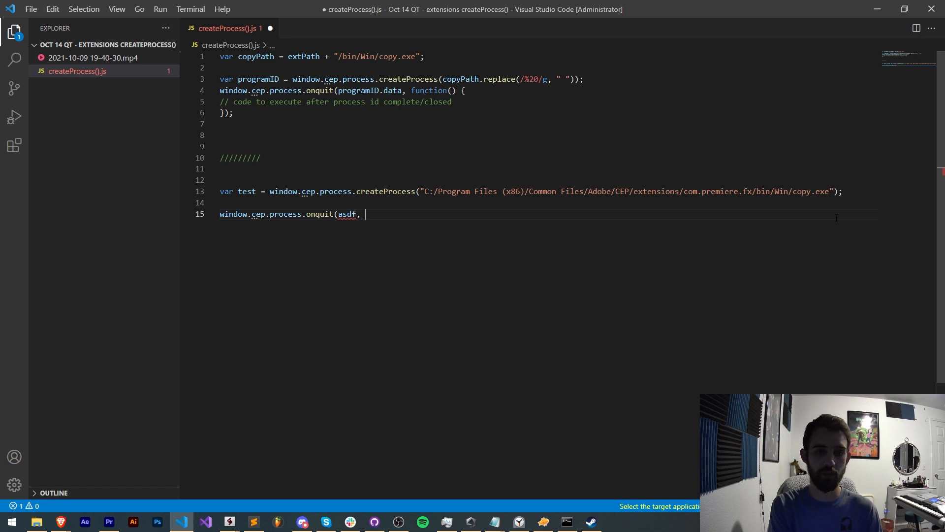
# - Give onquit a function() callback commented '/// run after quit' and pass test.data as its PID argument
pyautogui.write('function() {')
pyautogui.write('});')
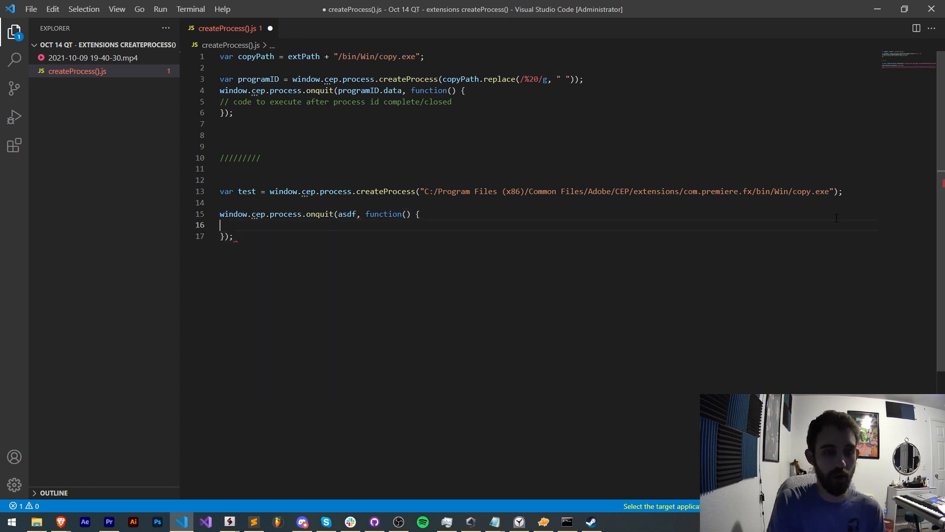
pyautogui.write('/// run aft')
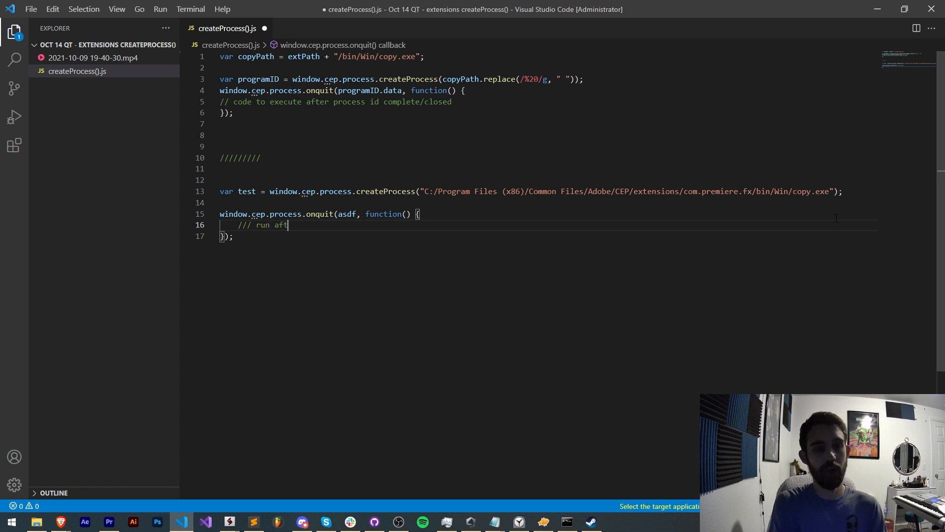
pyautogui.write('er quick')
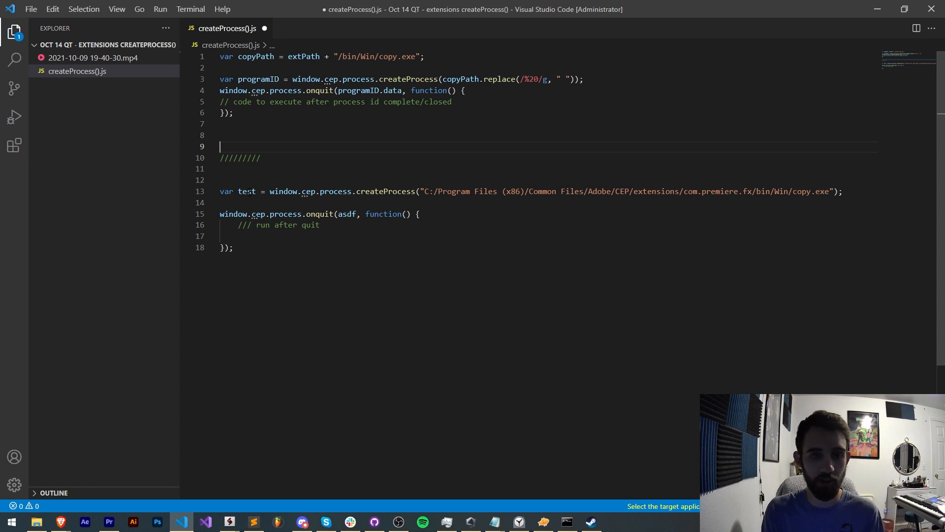
pyautogui.write('test.data')
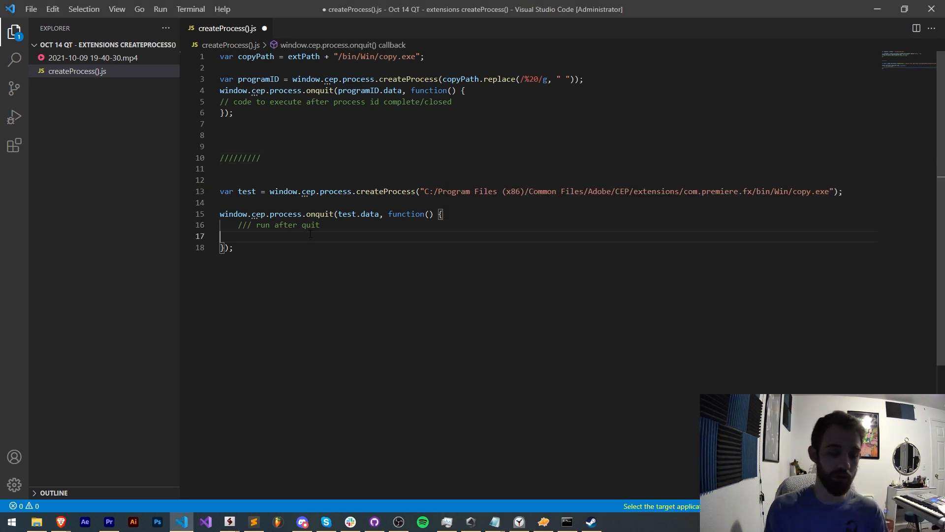
pyautogui.write('wioefjiwoajfo')
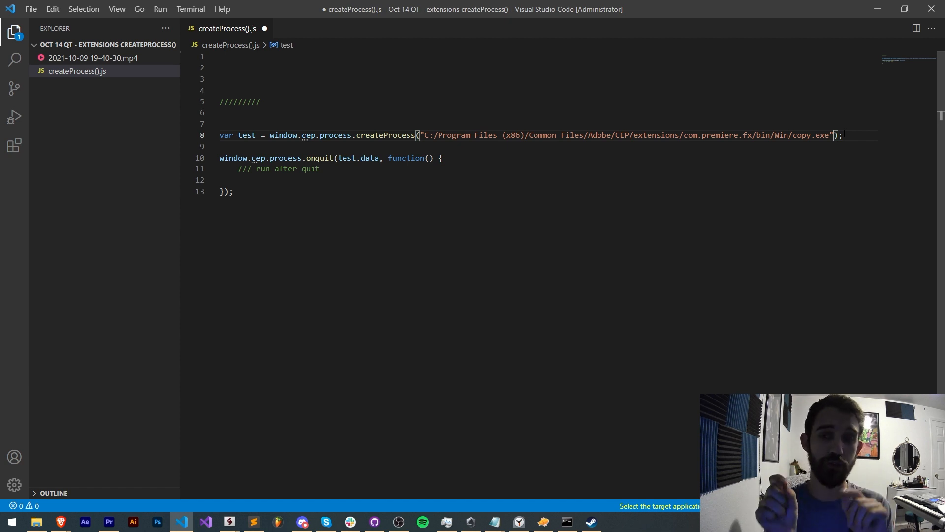
# - Close the argument quoting and select the test variable name to explain its use
pyautogui.write('",')
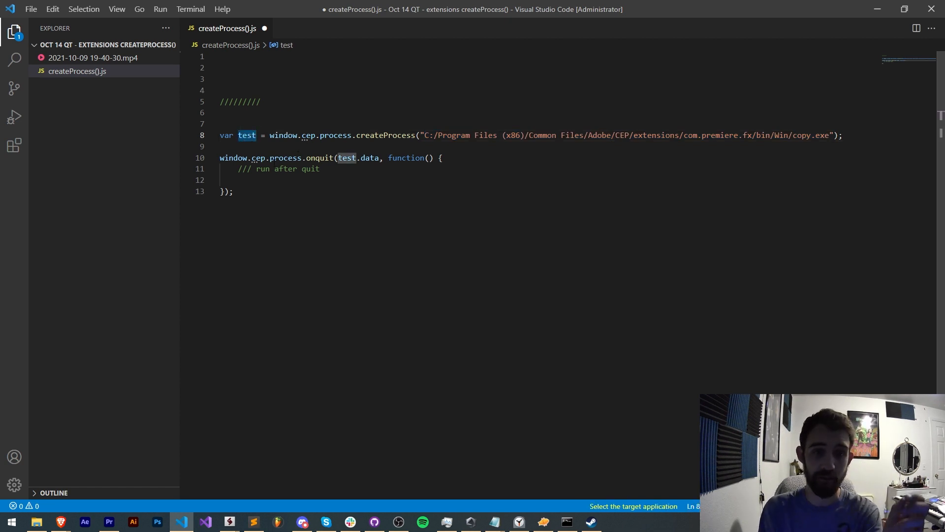
pyautogui.moveTo(219, 157); pyautogui.dragTo(234, 191)
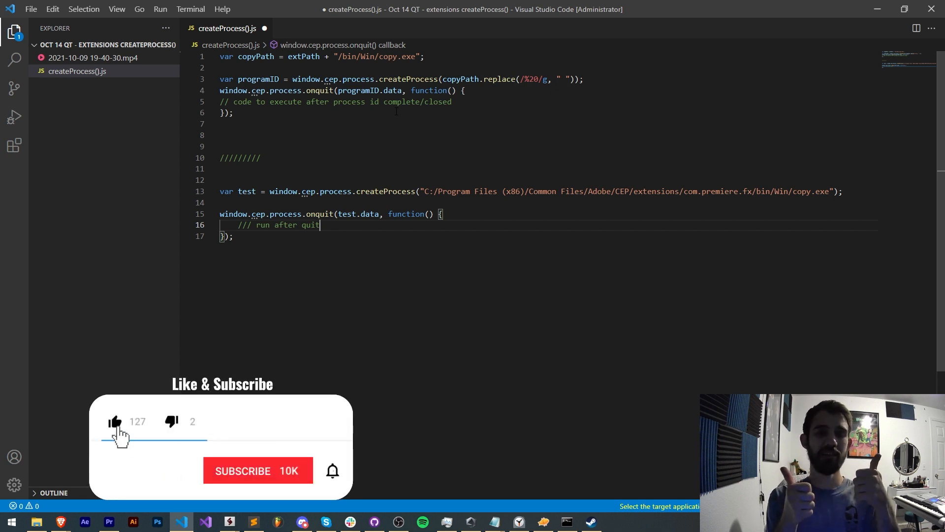
pyautogui.moveTo(252, 481)
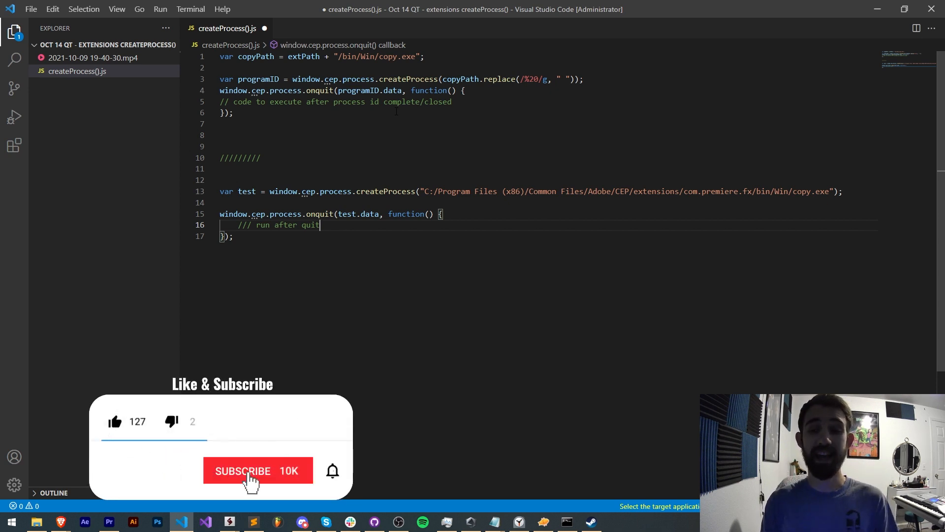
pyautogui.click(252, 471)
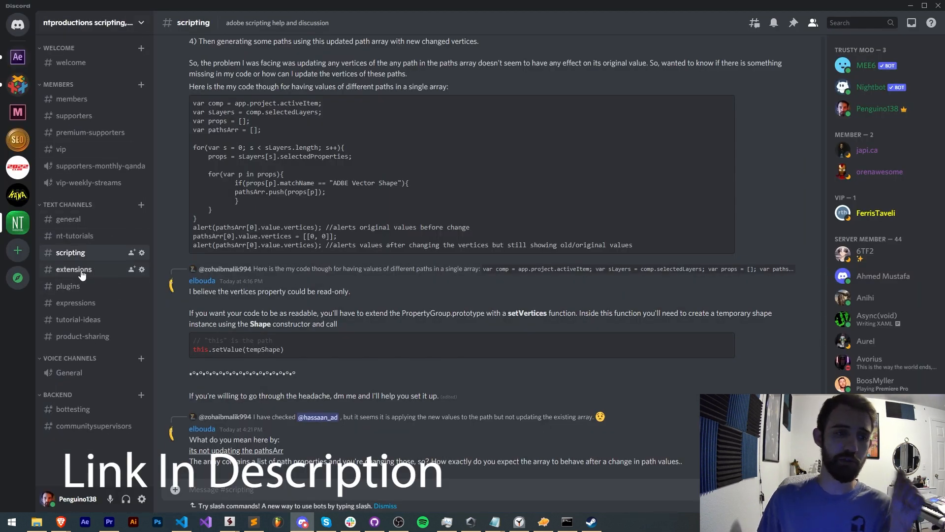
# - Show the ntproductions Discord server's extensions help channel
pyautogui.click(75, 304)
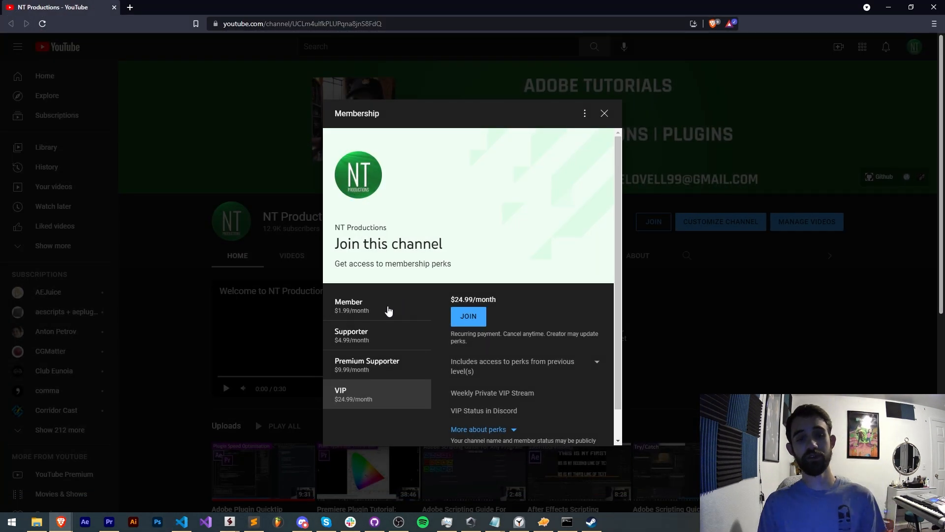
# - Browse the Member, Premium Supporter and VIP membership tiers' perks, then return to the code
pyautogui.click(376, 305)
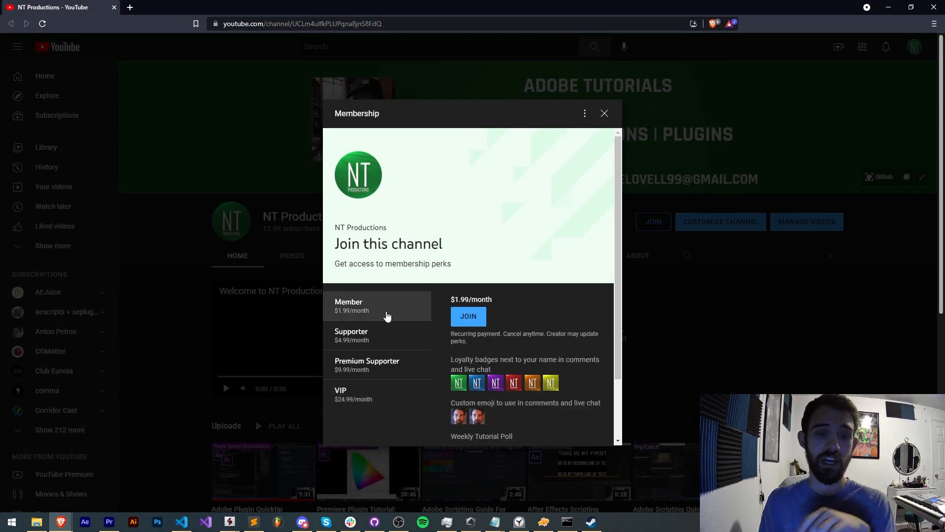
pyautogui.click(366, 364)
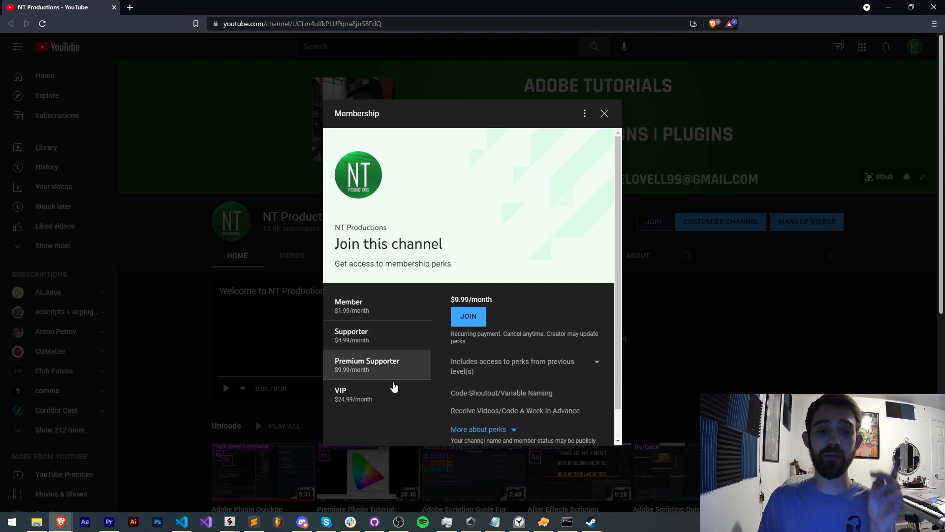
pyautogui.click(181, 522)
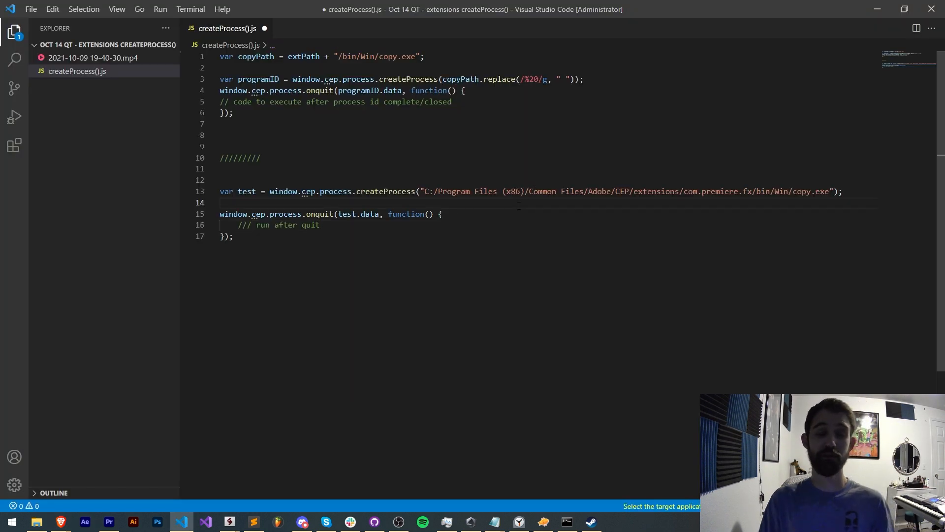